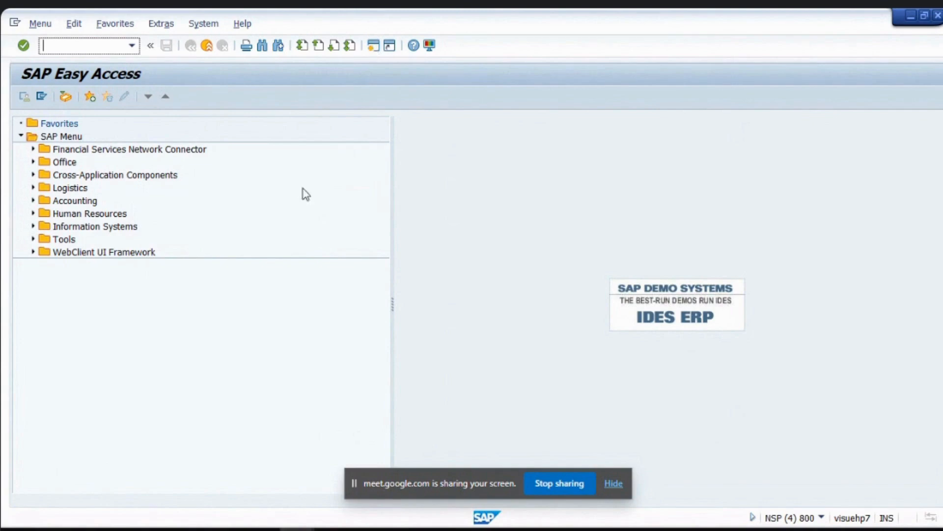
mouse_move(315, 252)
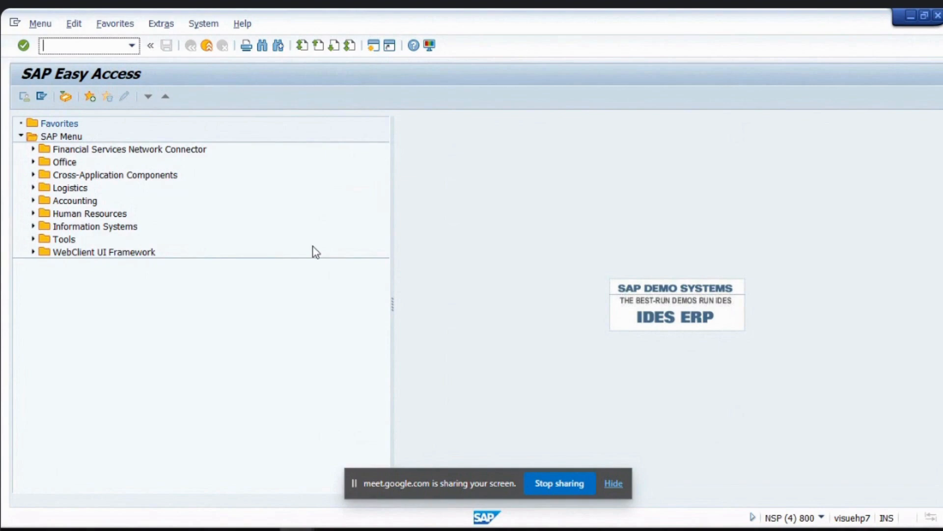
mouse_move(296, 58)
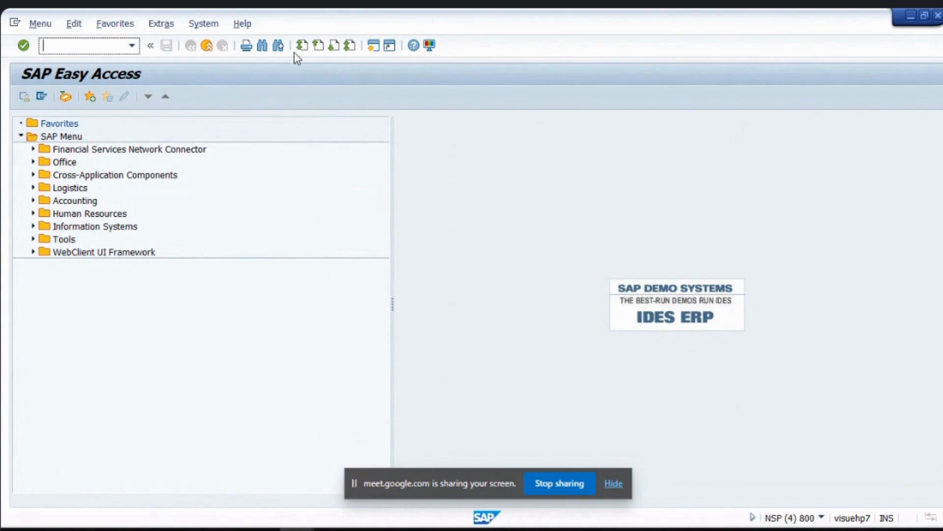
mouse_move(181, 109)
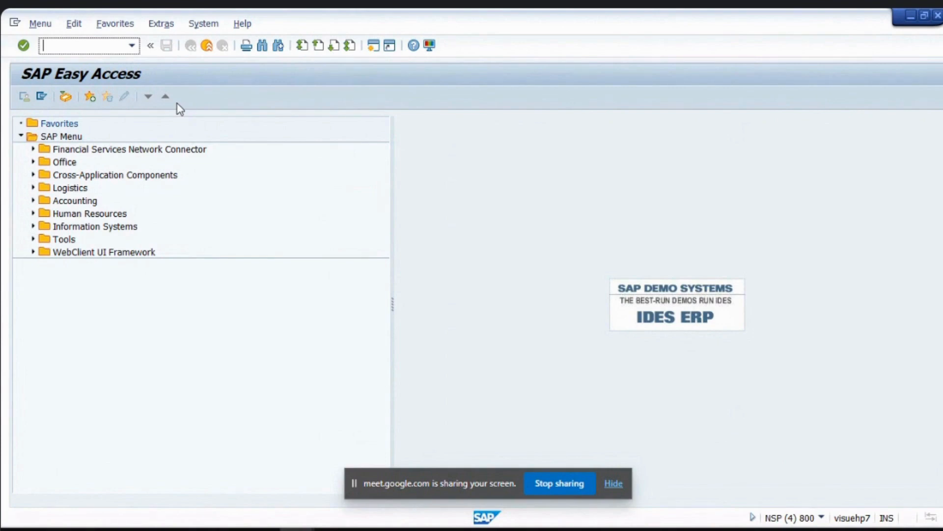
mouse_move(183, 73)
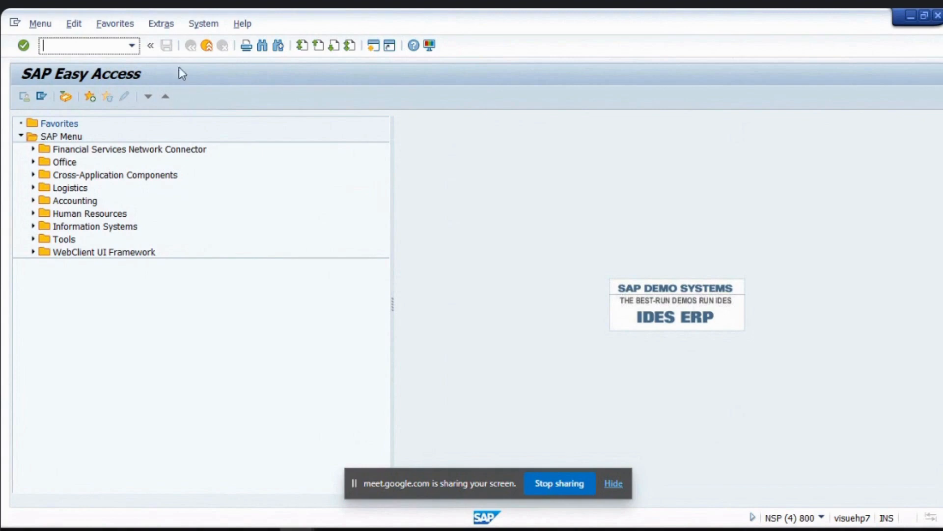
mouse_move(103, 157)
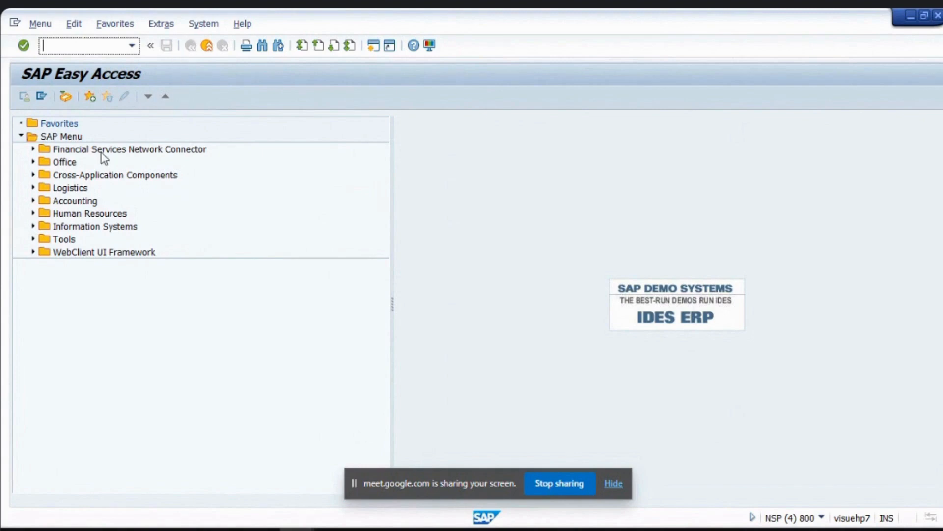
- Expand Accounting > Financial Accounting > General Ledger > Master Records > G/L Accounts > Individual Processing
click(76, 200)
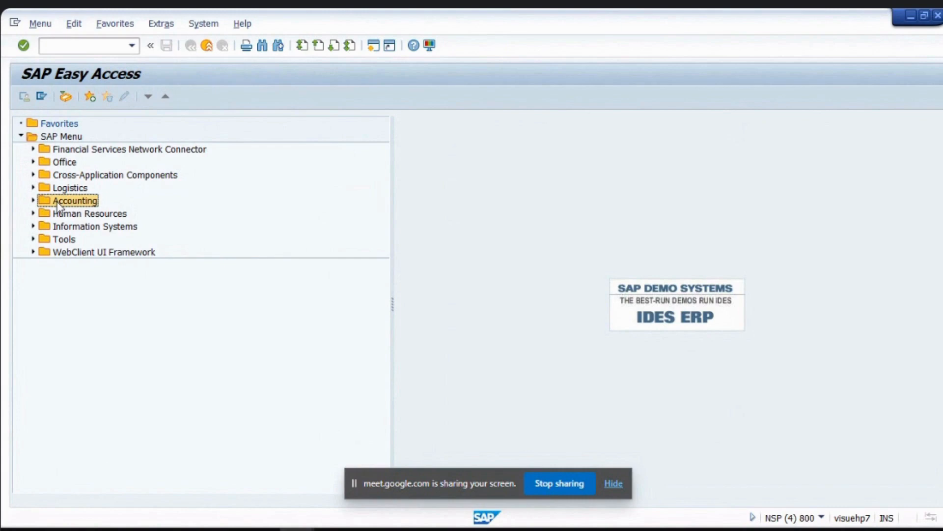
double_click(74, 200)
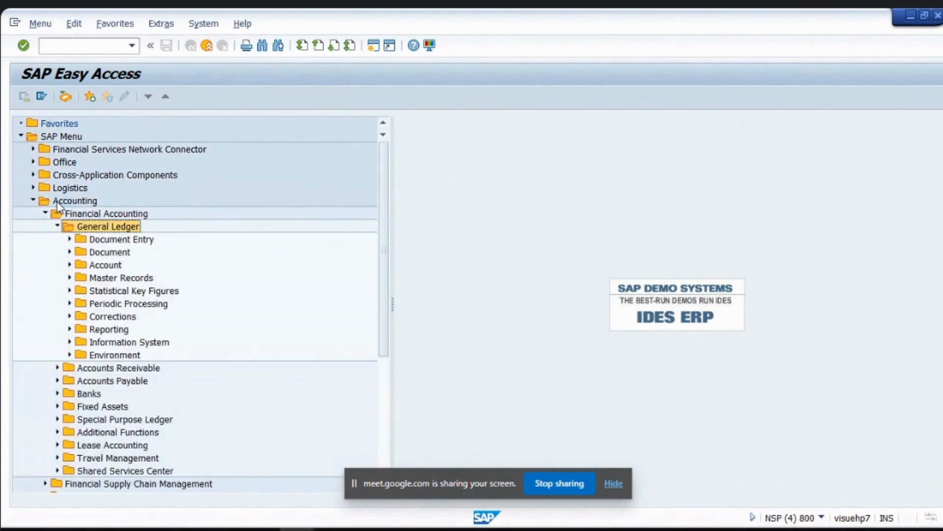
click(109, 252)
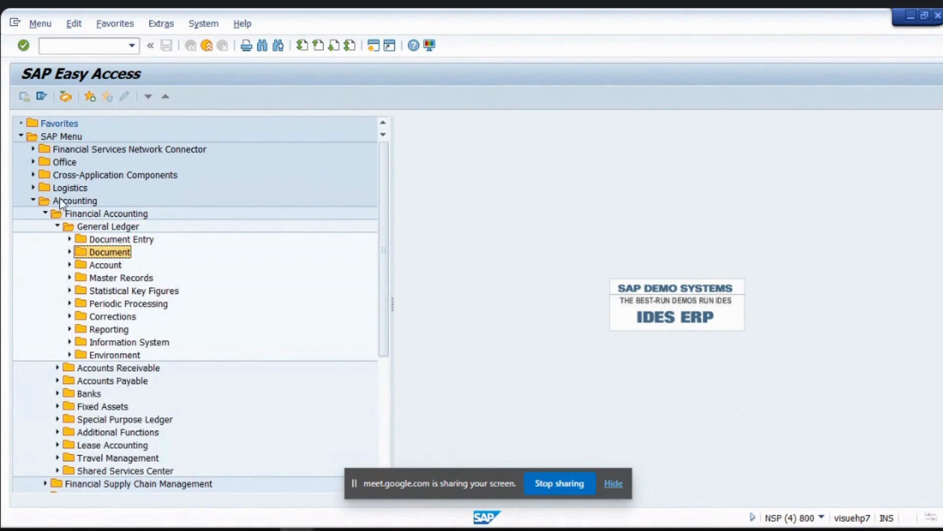
click(106, 213)
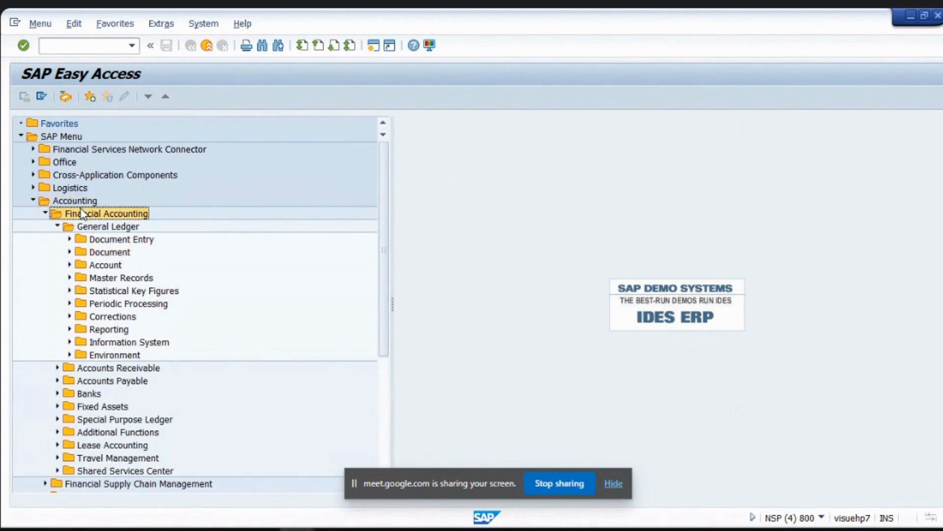
click(110, 251)
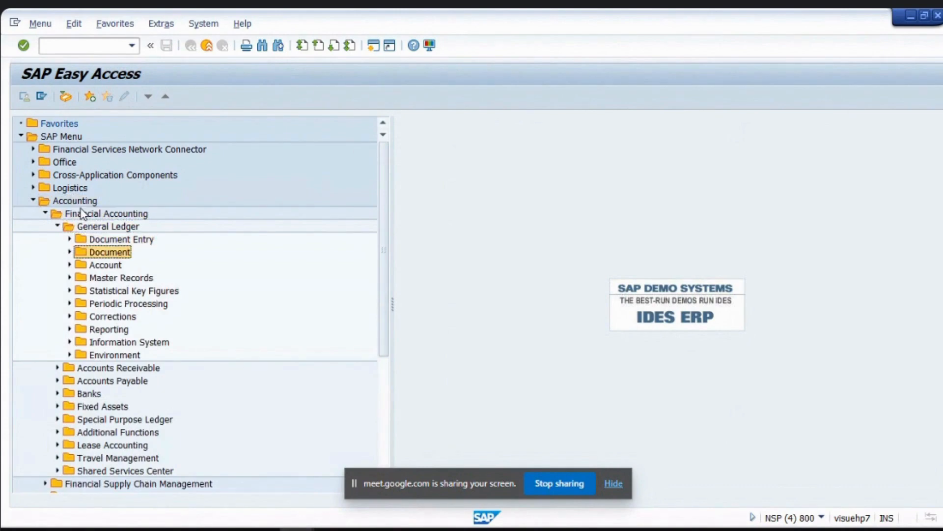
click(68, 277)
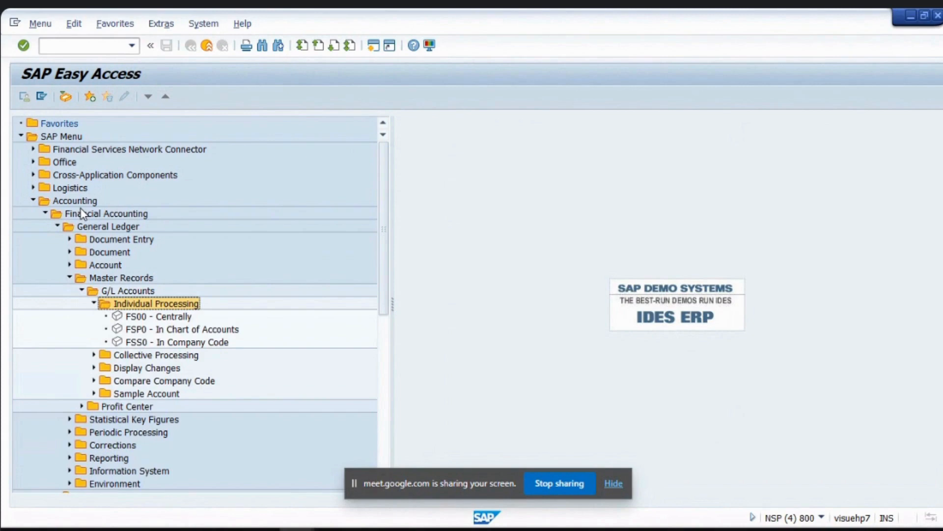
mouse_move(212, 329)
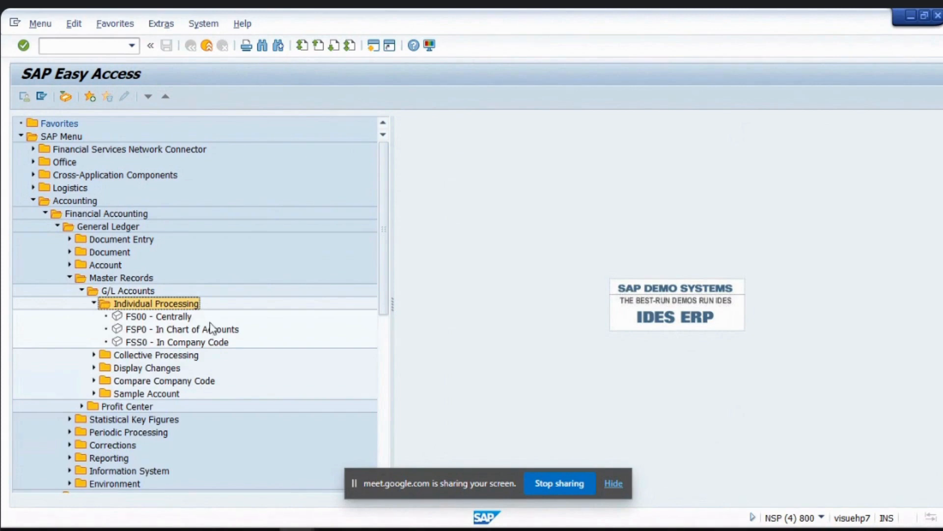
- Start FSP0 – In Chart of Accounts to edit G/L account chart-of-accounts data
double_click(182, 329)
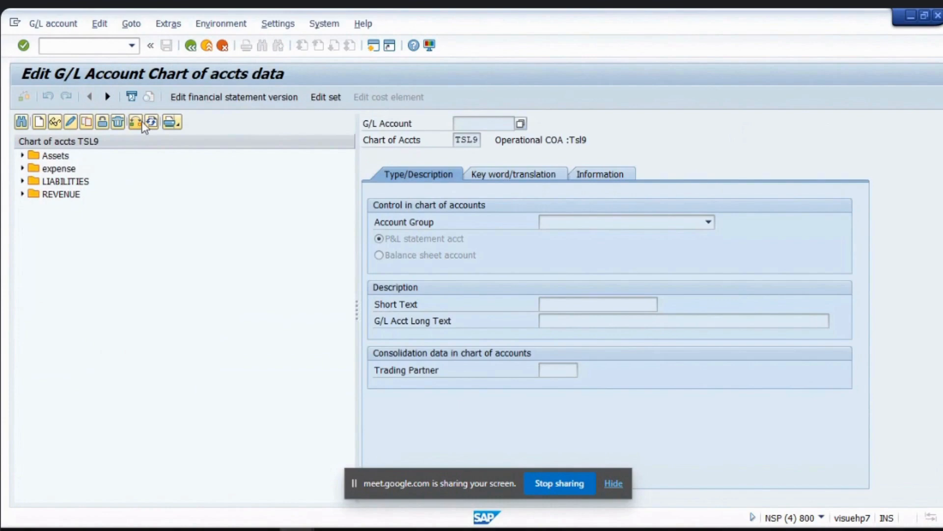
mouse_move(134, 121)
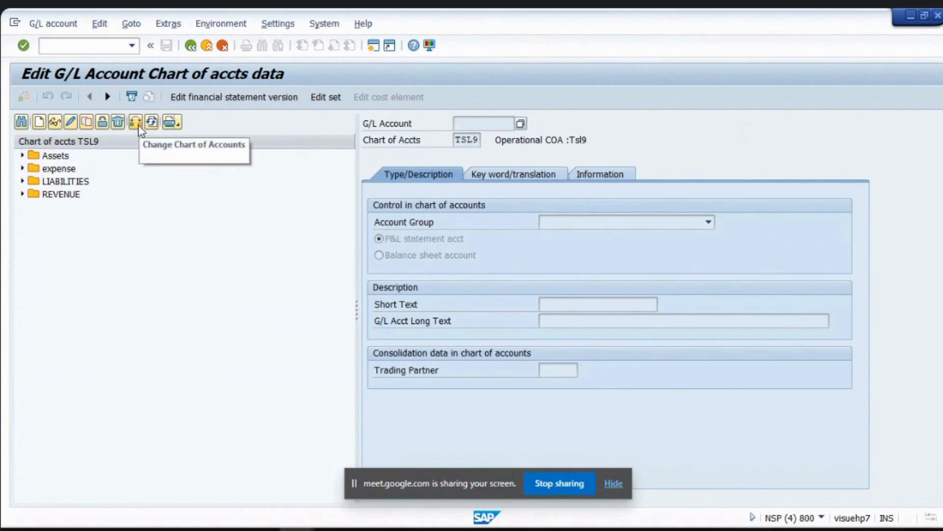
- Choose TAM3 as the chart of accounts and bring up the Settings menu
click(135, 122)
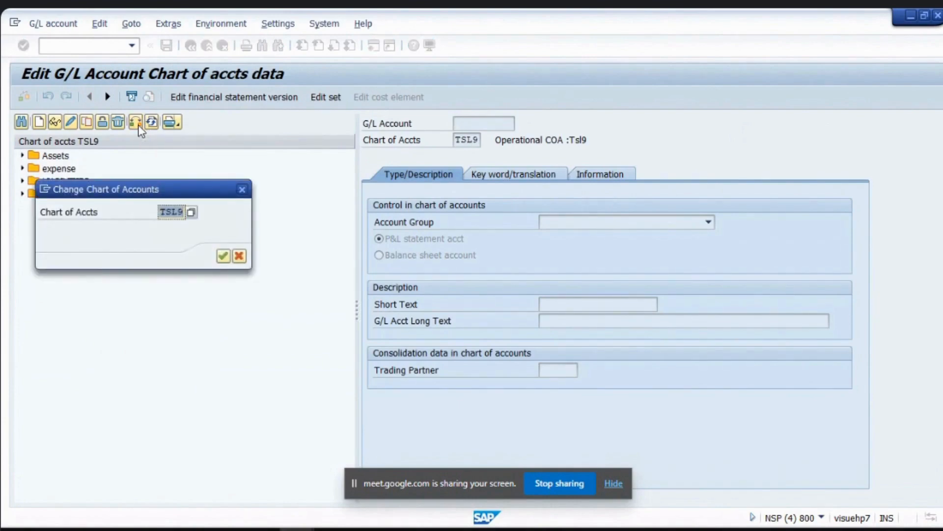
text(tam)
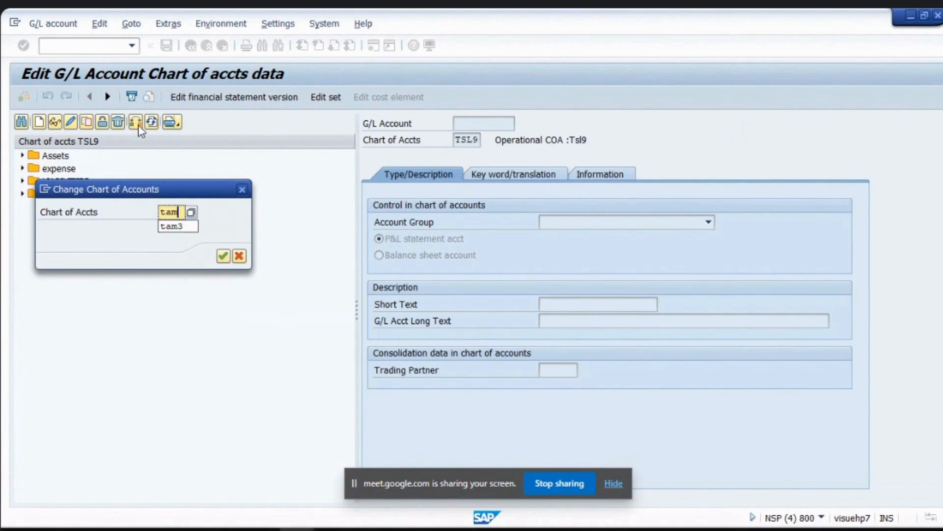
click(174, 226)
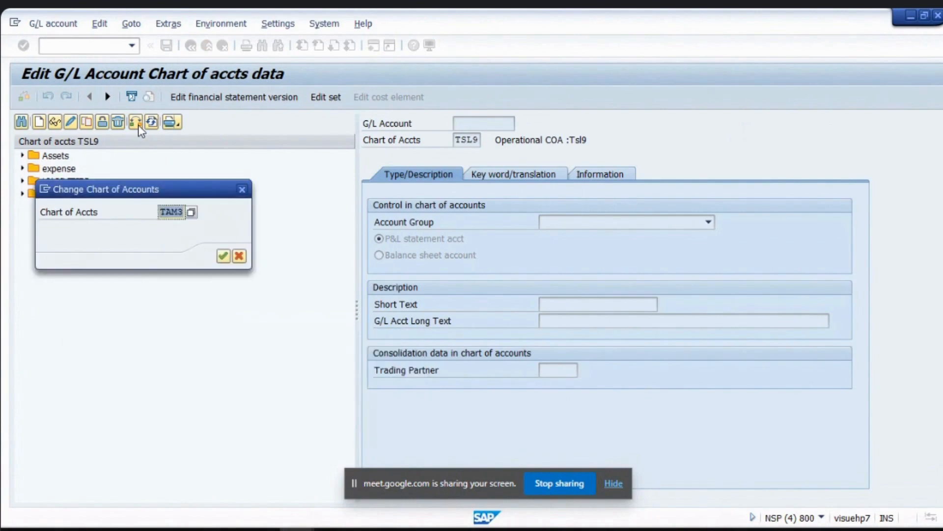
click(277, 24)
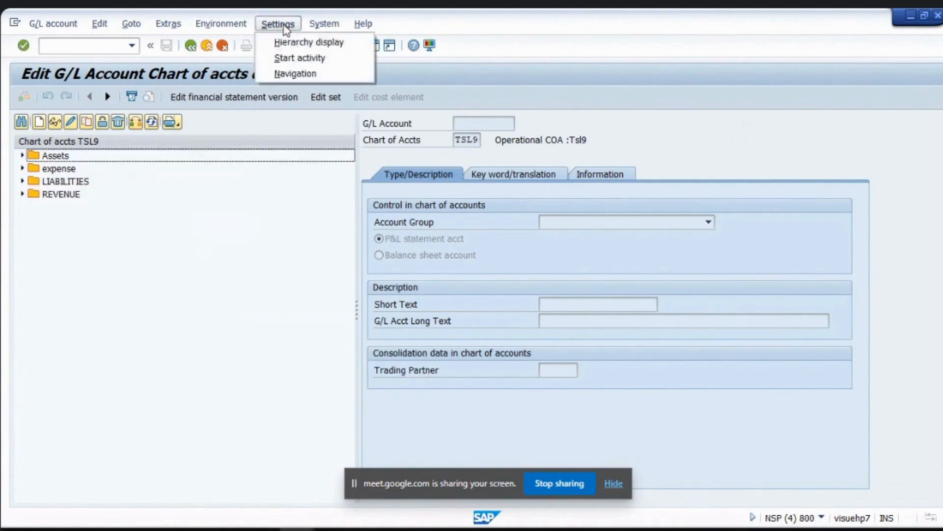
- Set Navigation to 'Do not display navigation tree' and confirm, returning to SAP Easy Access
click(295, 74)
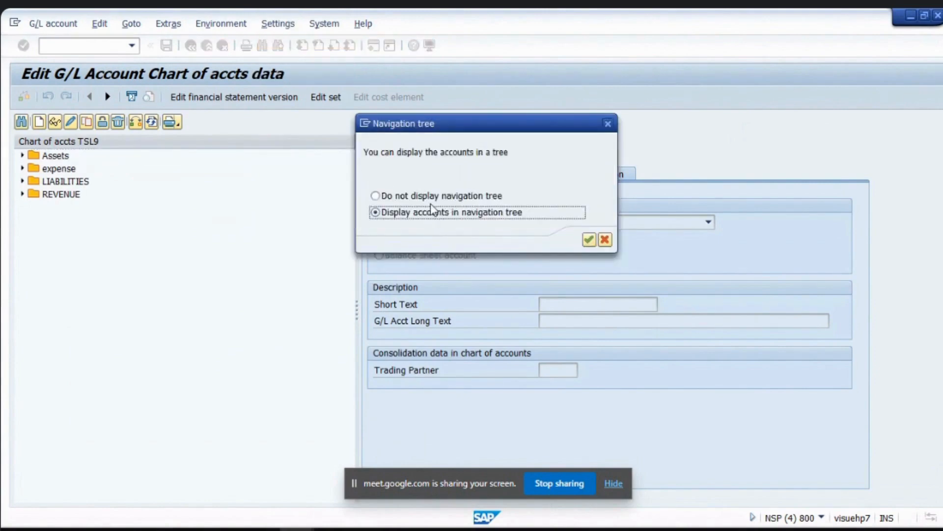
click(589, 240)
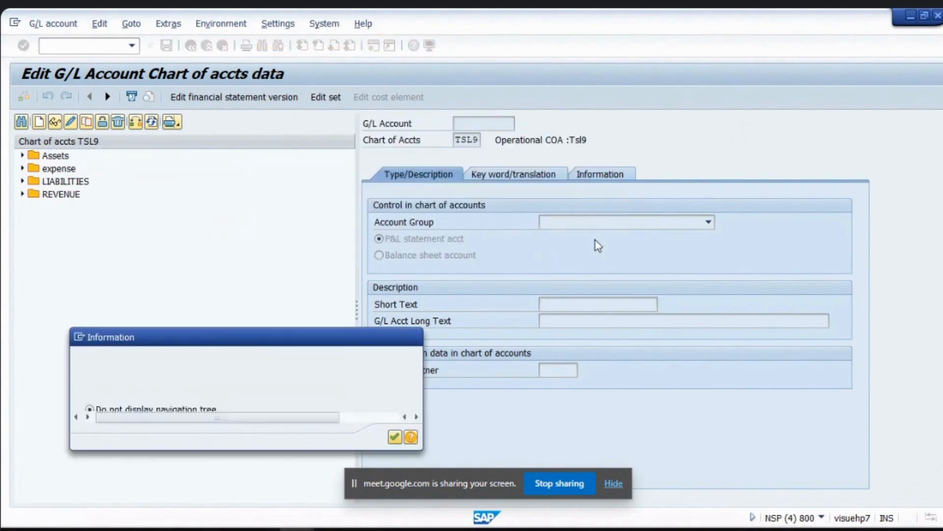
click(395, 436)
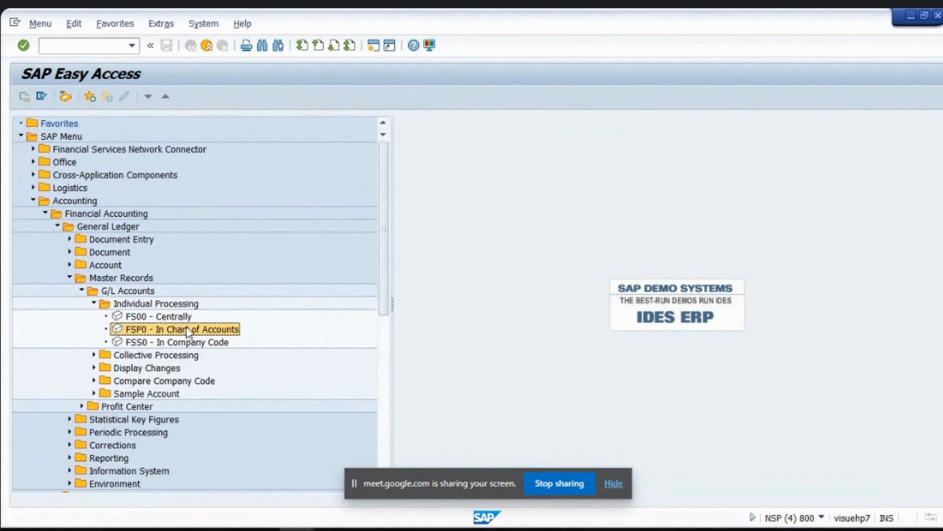
- Reopen FSP0 and enter G/L account 40000 with chart of accounts TAM3
double_click(182, 328)
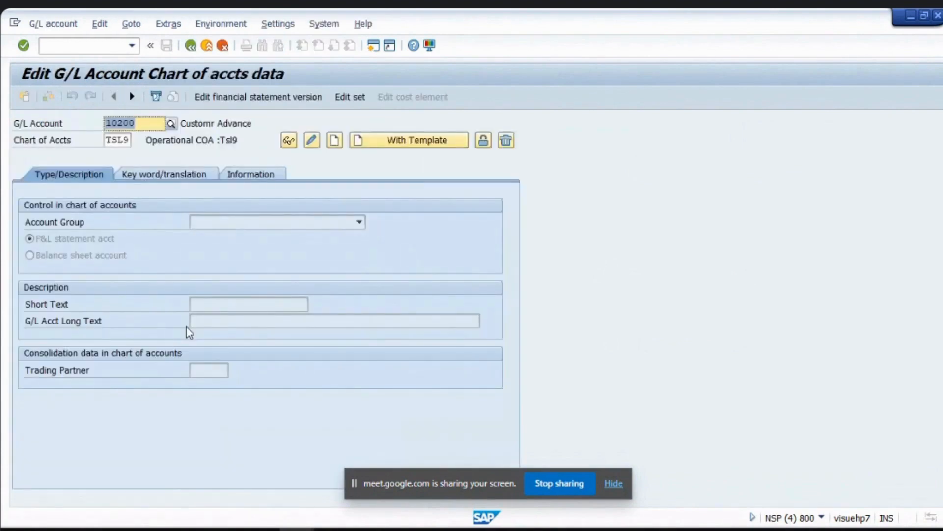
text(10)
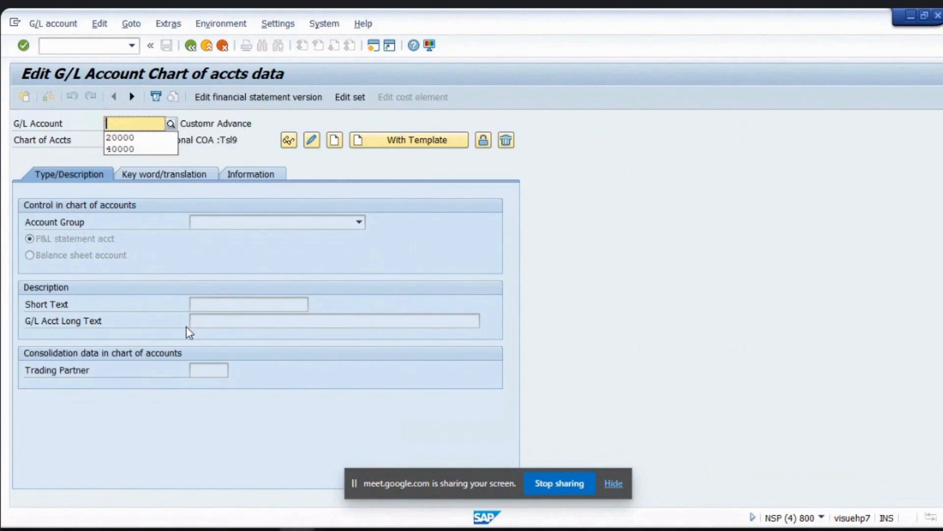
text(4000)
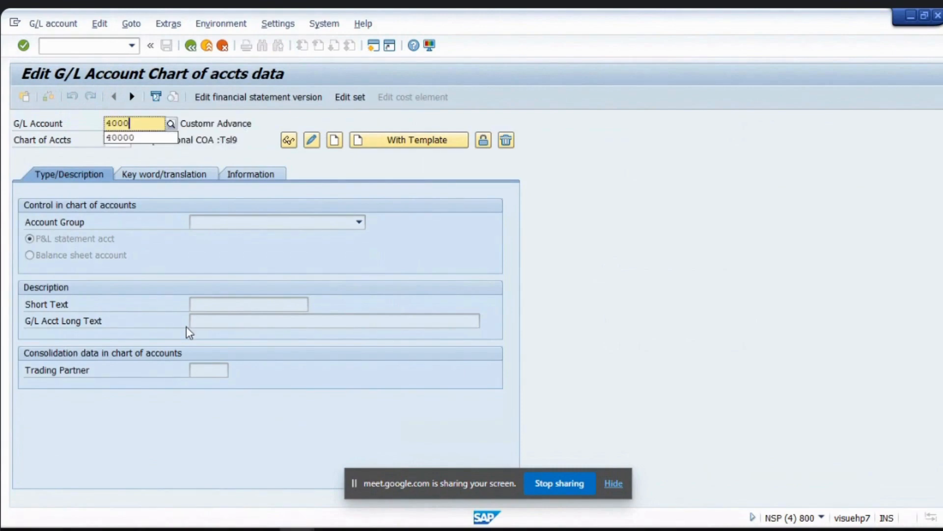
text(40000)
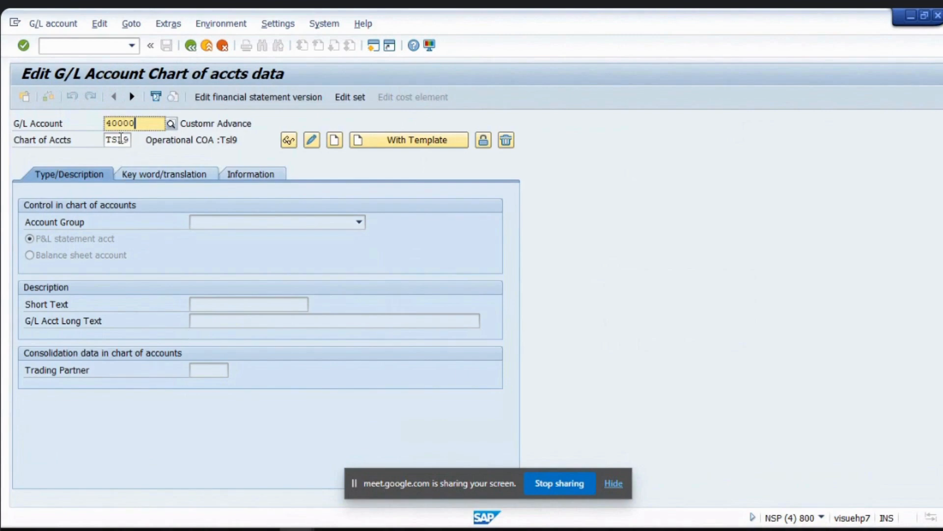
text(ta)
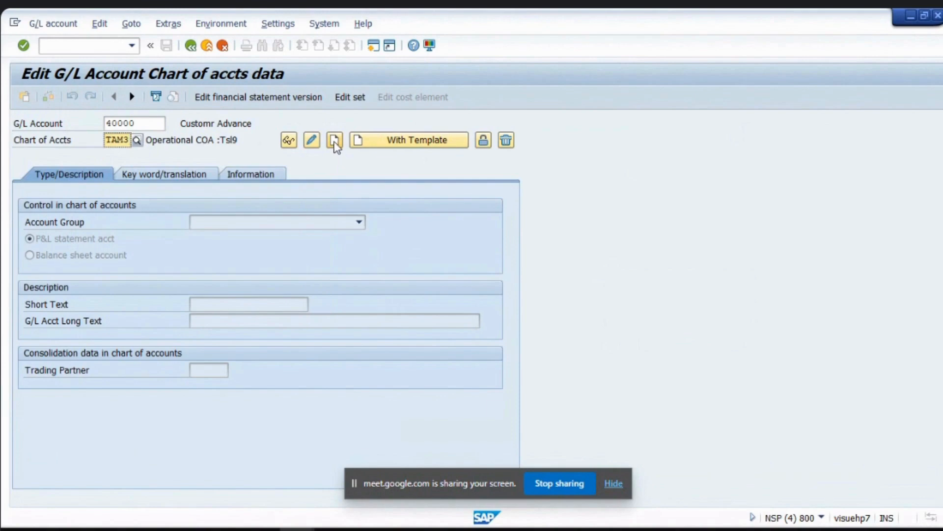
- Create account 40000 in TAM3 and show the Account Group list
click(334, 139)
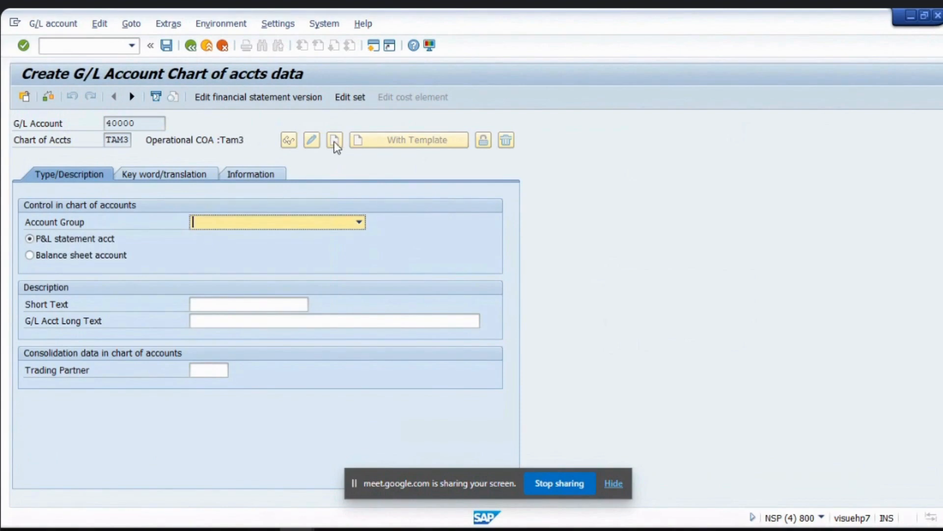
mouse_move(311, 140)
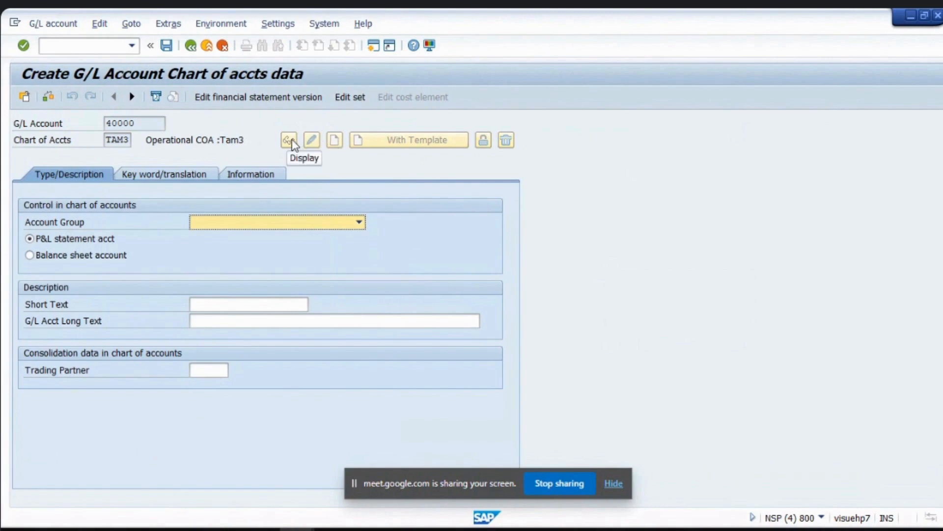
mouse_move(68, 236)
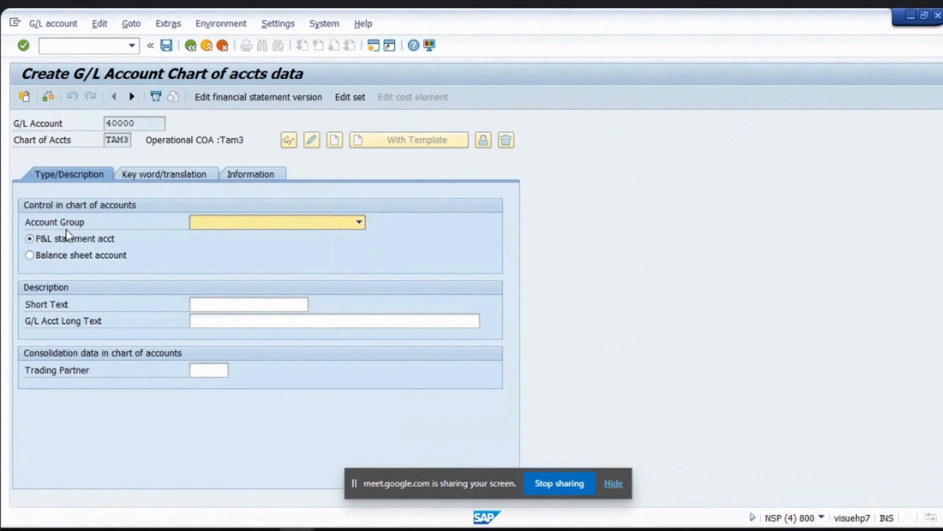
click(359, 221)
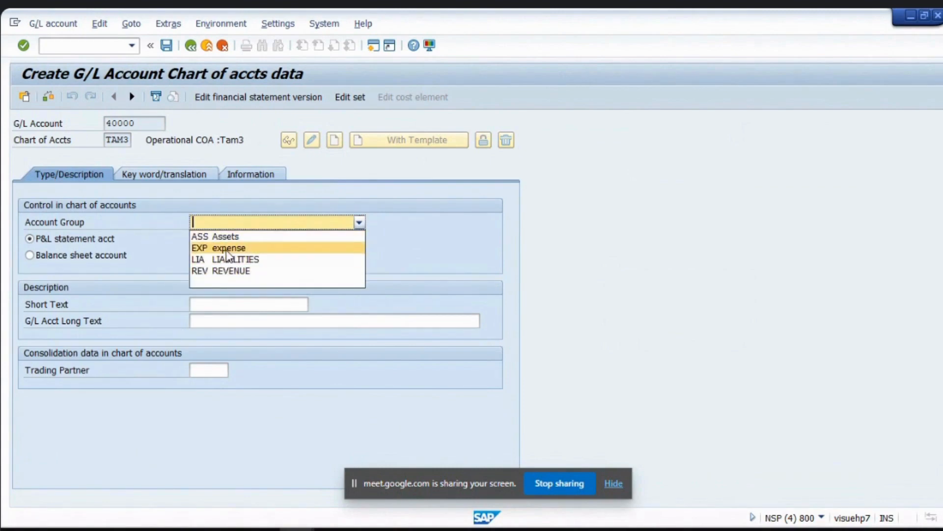
- Assign account group EXP then REV REVENUE, triggering the 30000–39999 range error
click(227, 248)
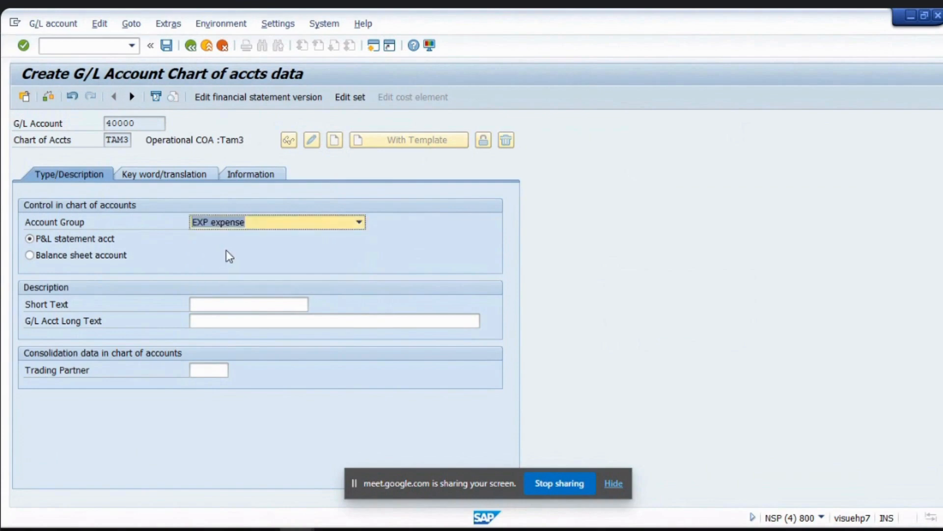
click(359, 223)
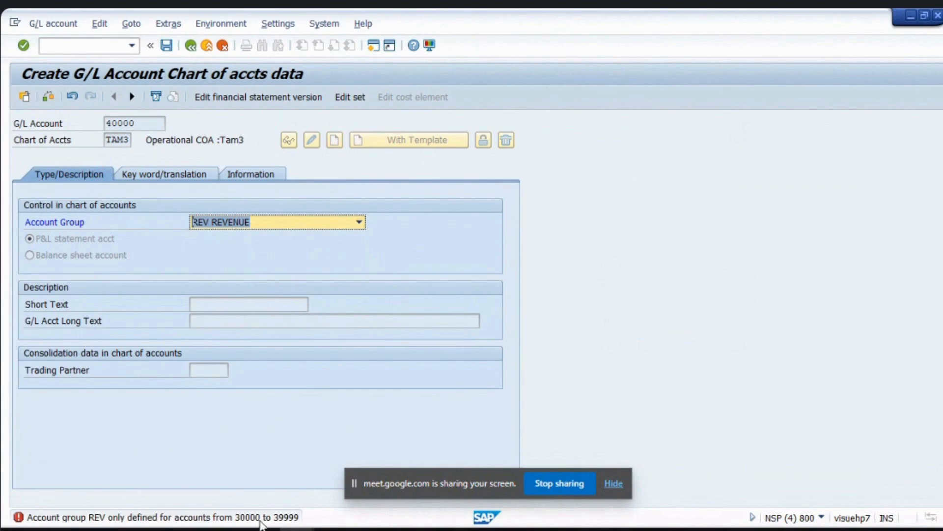
mouse_move(242, 521)
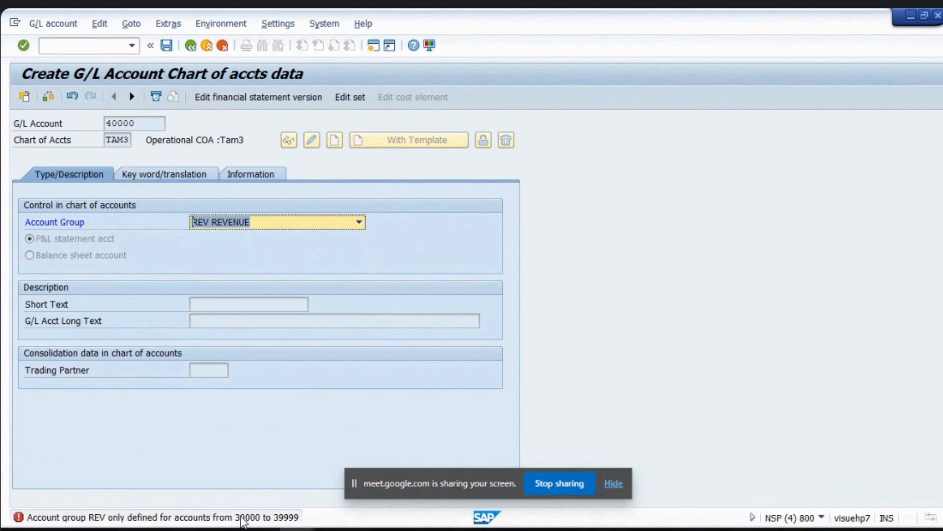
mouse_move(272, 519)
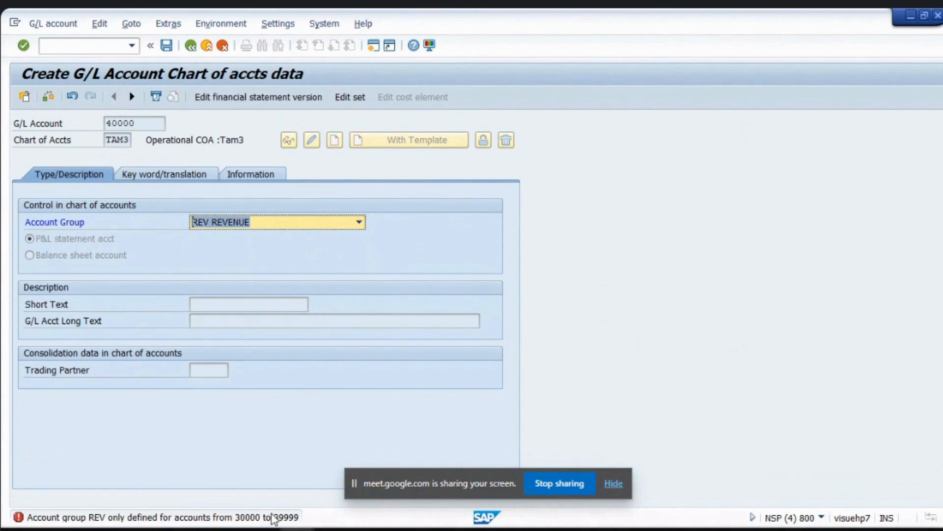